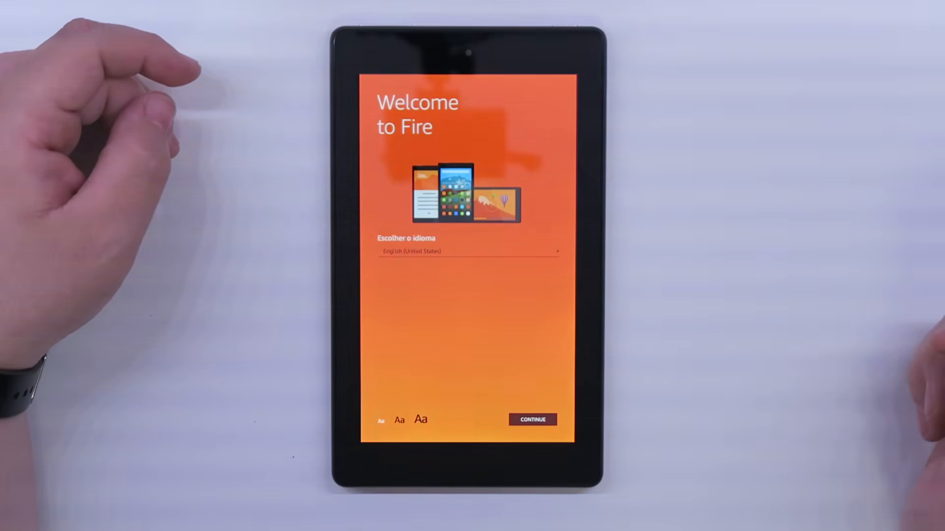
Step: Keep English as the setup language and join the FBI_Surveillance_1 Wi-Fi network
{"action": "left_click", "coordinate": [533, 419]}
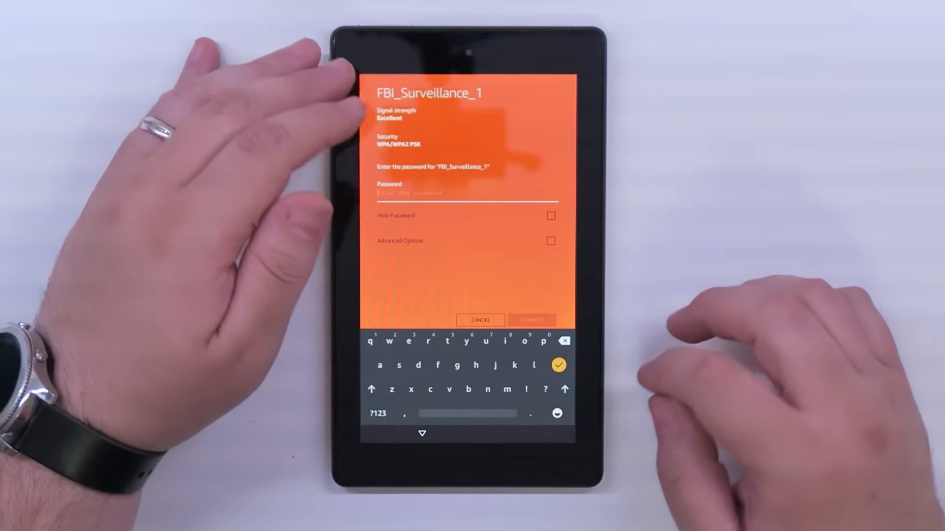
{"action": "left_click", "coordinate": [531, 320]}
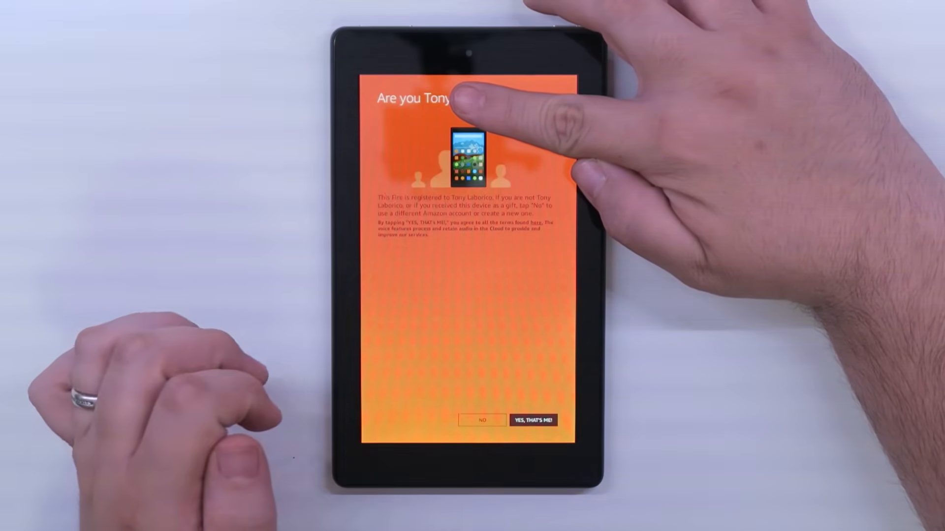
Step: Confirm the registered account, skip backup restore, and continue past Fire options, users and social networks
{"action": "left_click", "coordinate": [536, 419]}
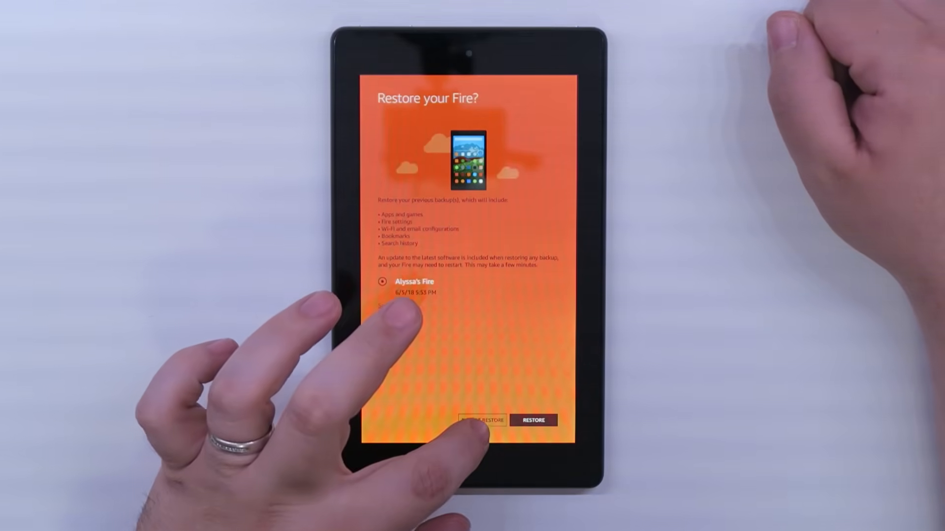
{"action": "left_click", "coordinate": [480, 420]}
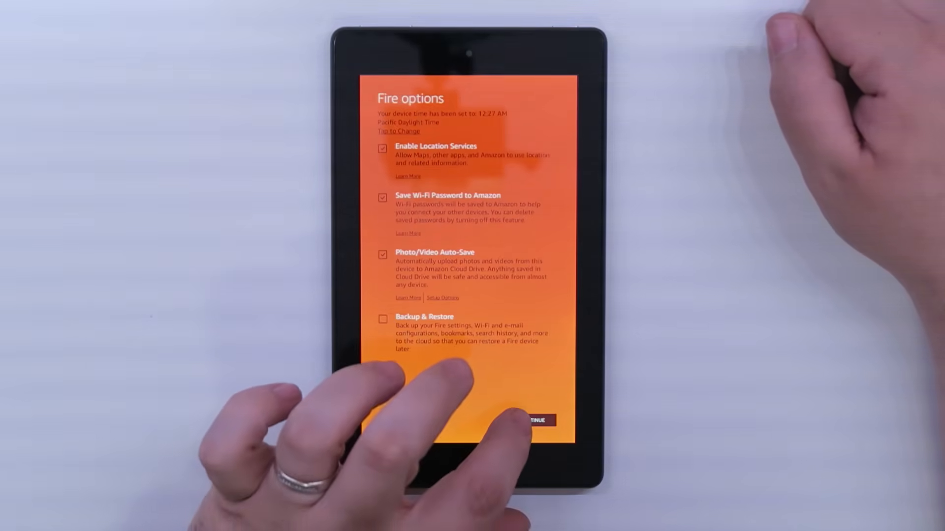
{"action": "left_click", "coordinate": [536, 419]}
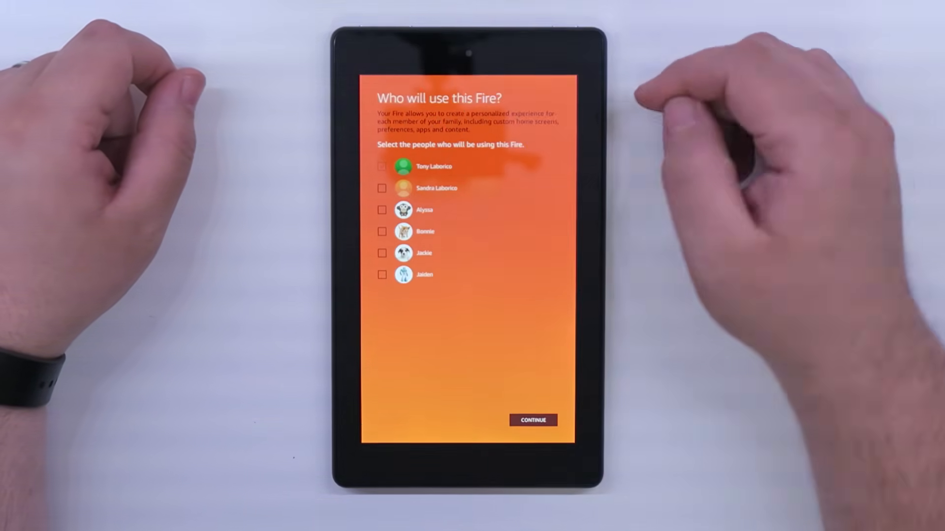
{"action": "left_click", "coordinate": [534, 420]}
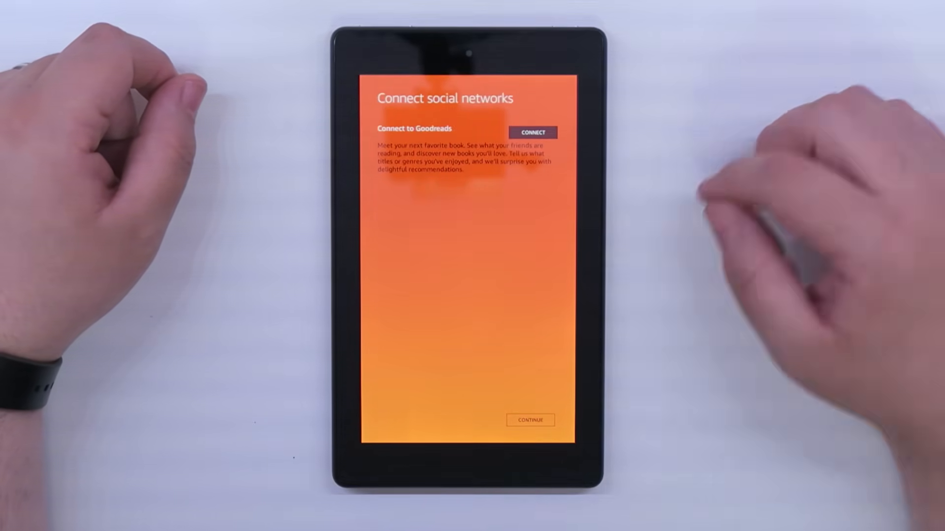
{"action": "left_click", "coordinate": [529, 419]}
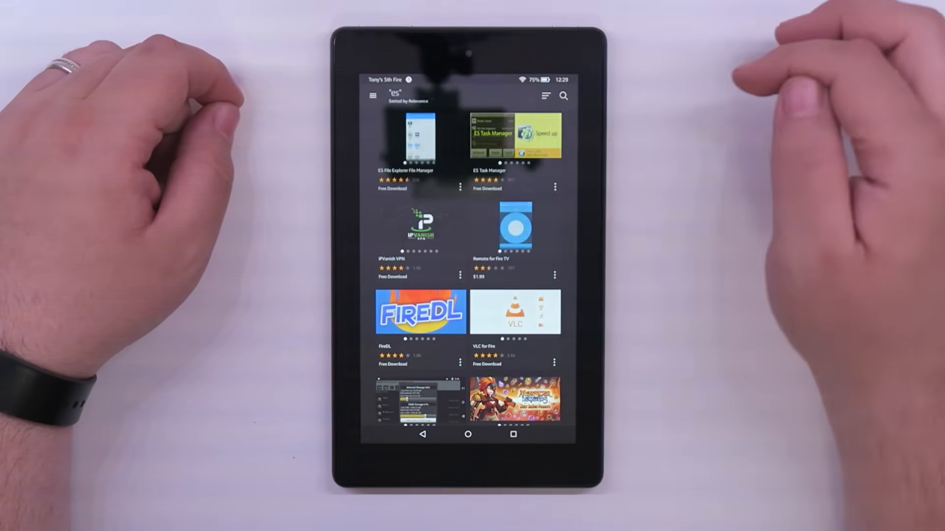
Step: Open the ES File Explorer File Manager listing from the 'es' results and download it
{"action": "left_click", "coordinate": [417, 140]}
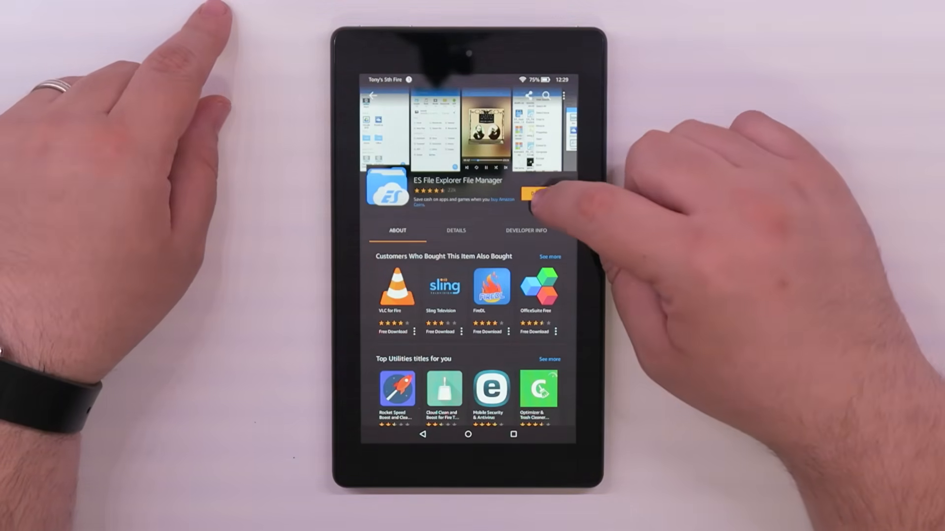
{"action": "left_click", "coordinate": [538, 194]}
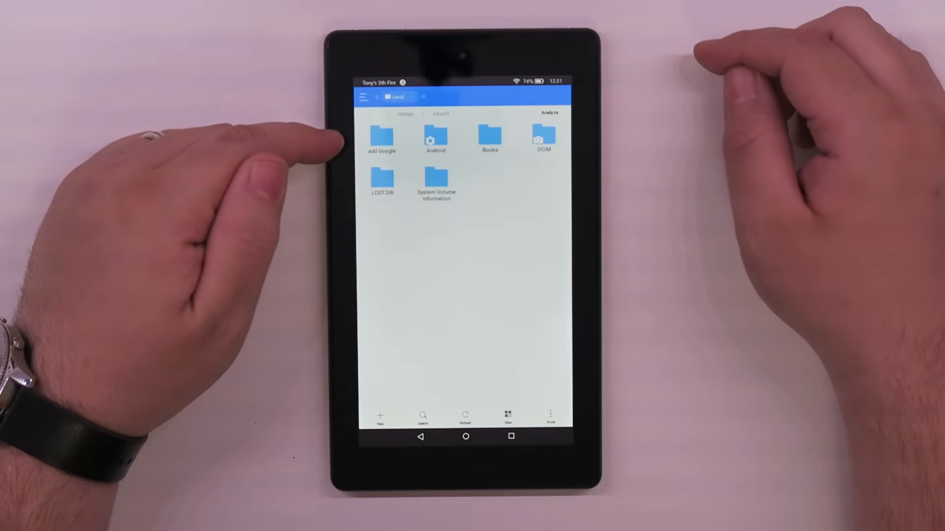
Step: Open the add Google folder in the tablet's local storage
{"action": "left_click", "coordinate": [382, 136]}
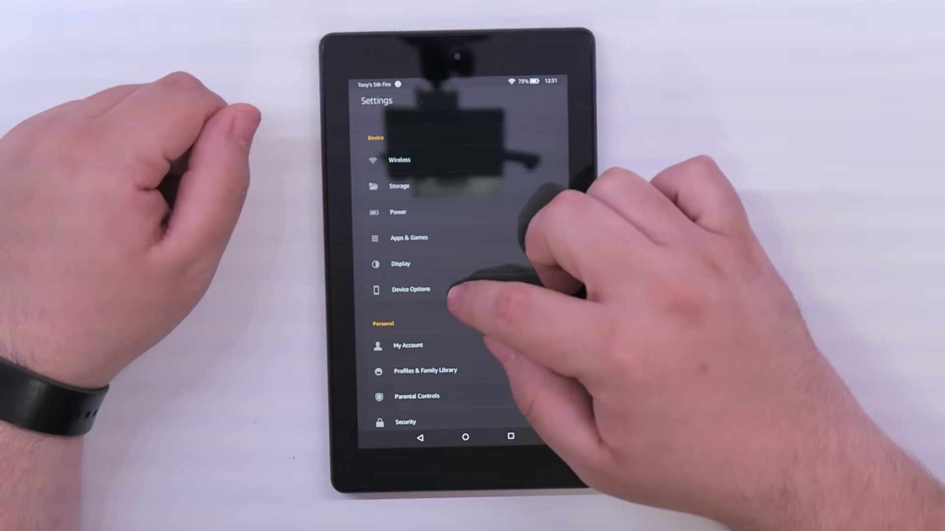
Step: Open Device Options in Settings and enable Developer Options
{"action": "left_click", "coordinate": [410, 289]}
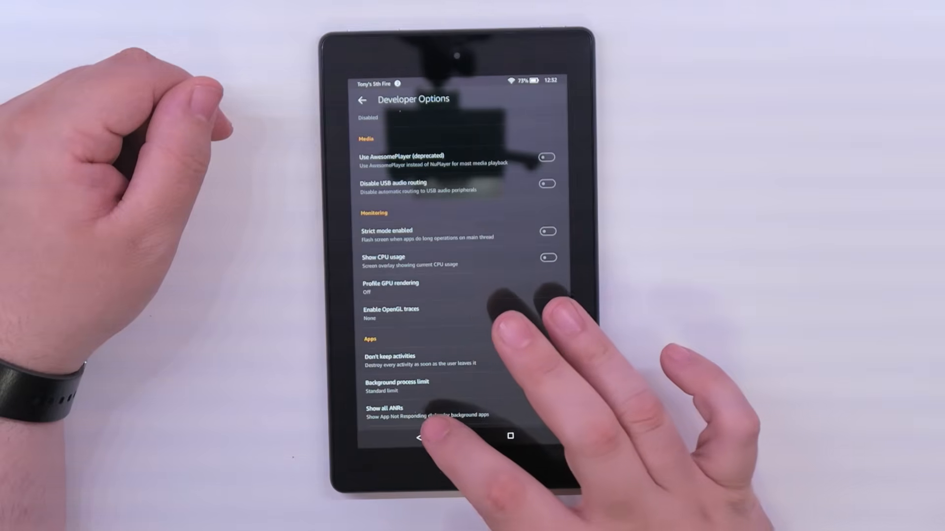
{"action": "left_click", "coordinate": [511, 436]}
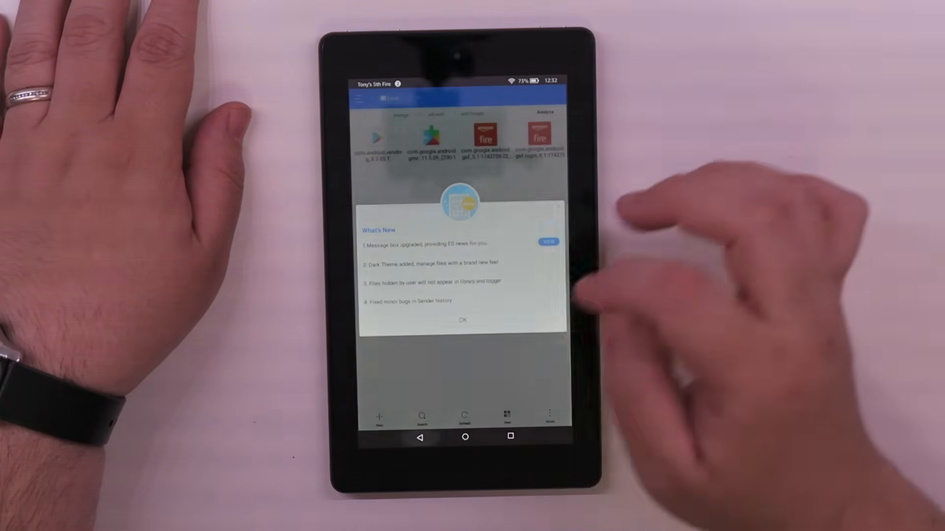
Step: Dismiss the What's New popup to view the four Google APK files
{"action": "left_click", "coordinate": [463, 320]}
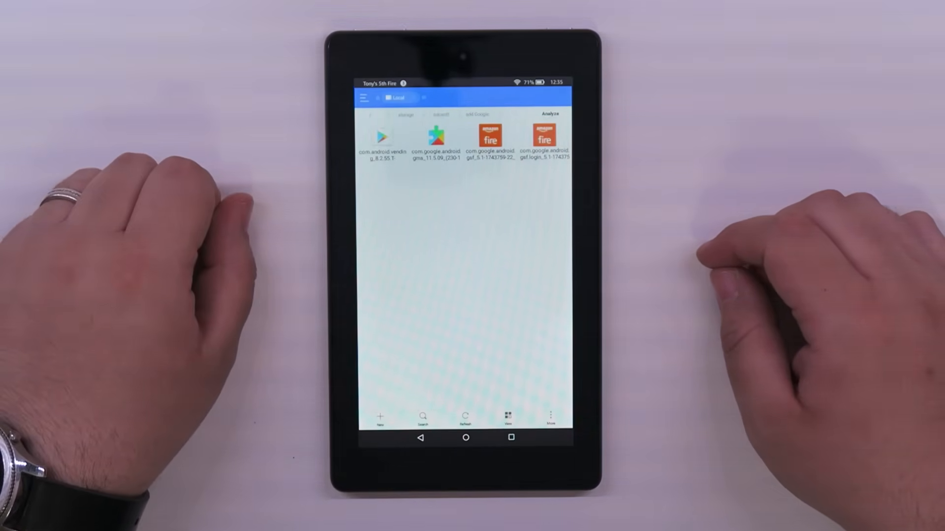
Step: Install the com.android.vending APK from the add Google folder
{"action": "left_click", "coordinate": [379, 132]}
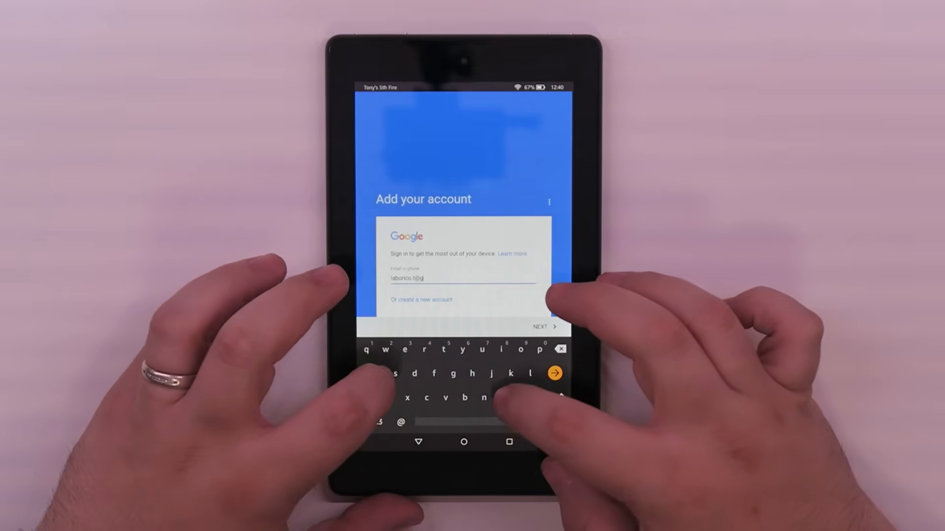
Step: Enter the Gmail account credentials and accept Google's terms of service
{"action": "type", "text": "m"}
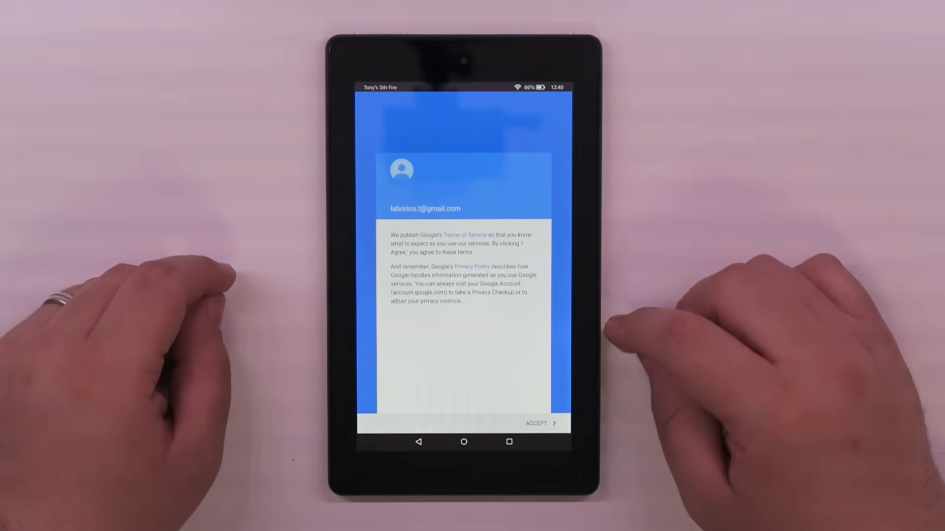
{"action": "left_click", "coordinate": [540, 423]}
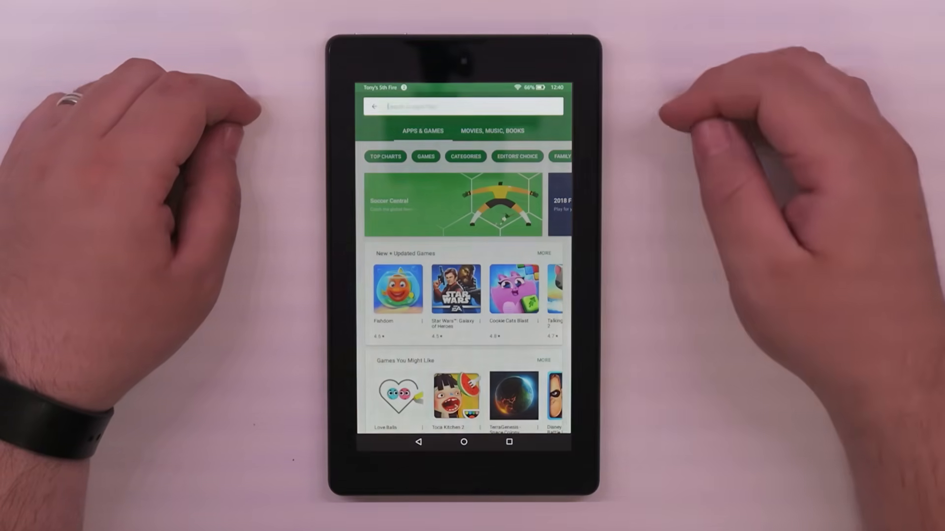
Step: Search the Play Store for 'nova' and install Nova Launcher, accepting its permissions
{"action": "type", "text": "nova"}
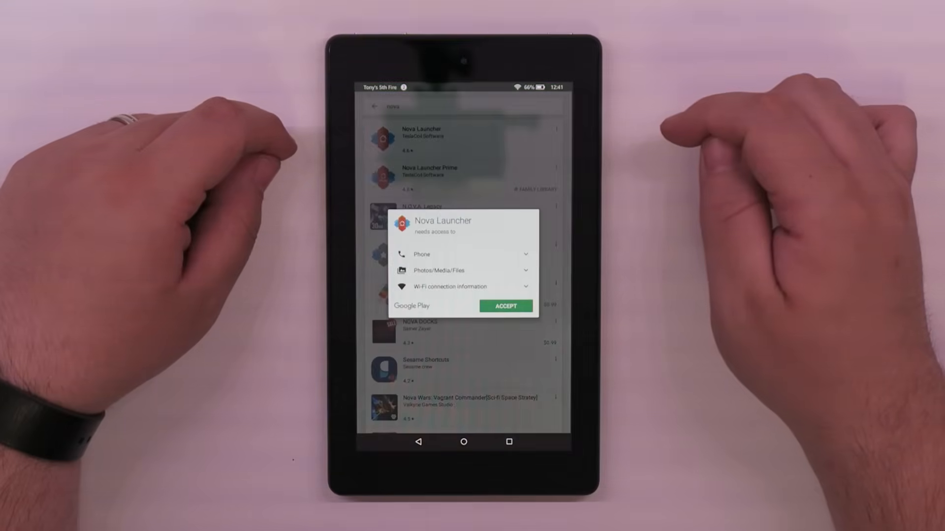
{"action": "left_click", "coordinate": [505, 306]}
{"action": "type", "text": "chrome"}
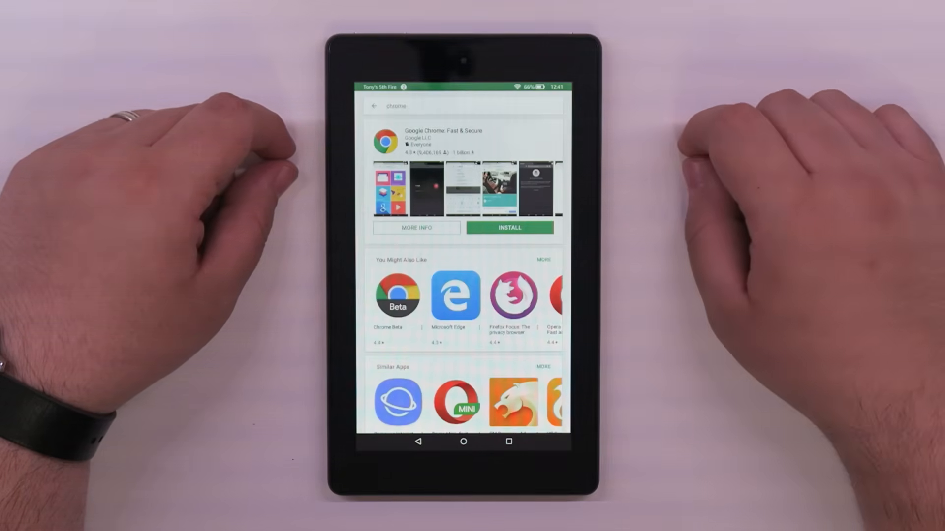
Step: Install Google Chrome: Fast & Secure from the 'chrome' search results
{"action": "left_click", "coordinate": [509, 228]}
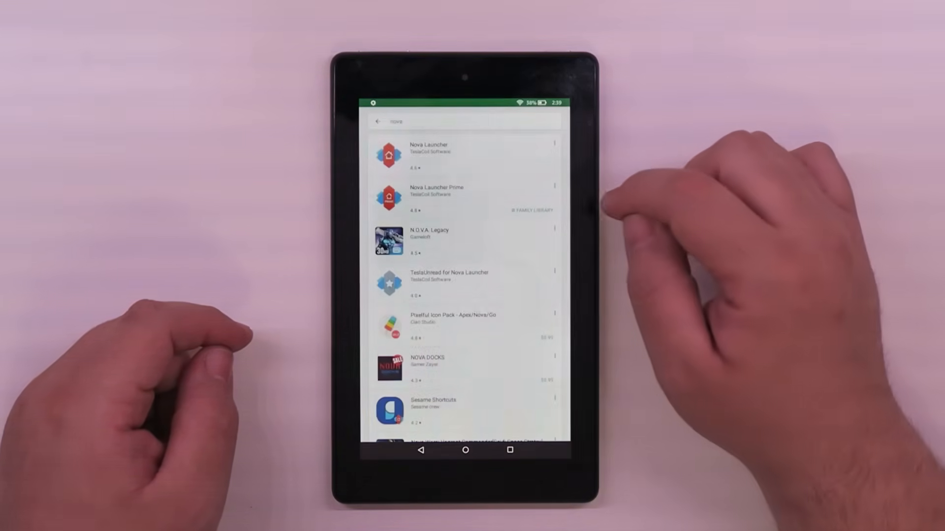
Step: Install Nova Launcher from its Google Play Store listing
{"action": "left_click", "coordinate": [533, 167]}
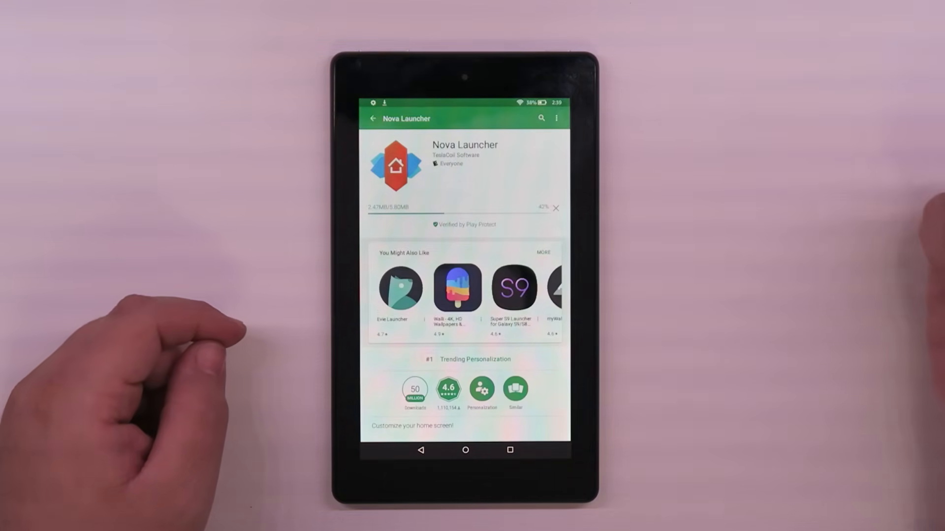
{"action": "left_click", "coordinate": [372, 119]}
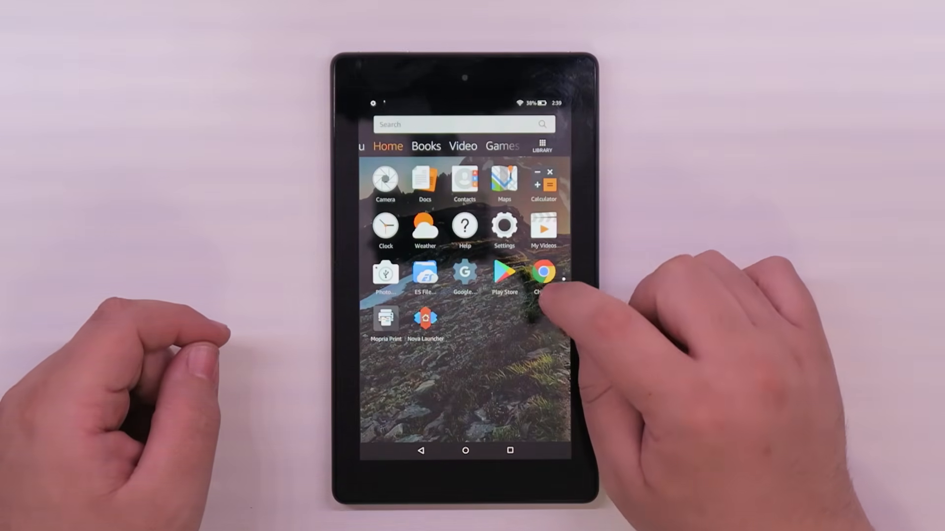
Step: Launch Google Chrome and search the web for the launcher app
{"action": "left_click", "coordinate": [542, 271]}
{"action": "type", "text": "lau"}
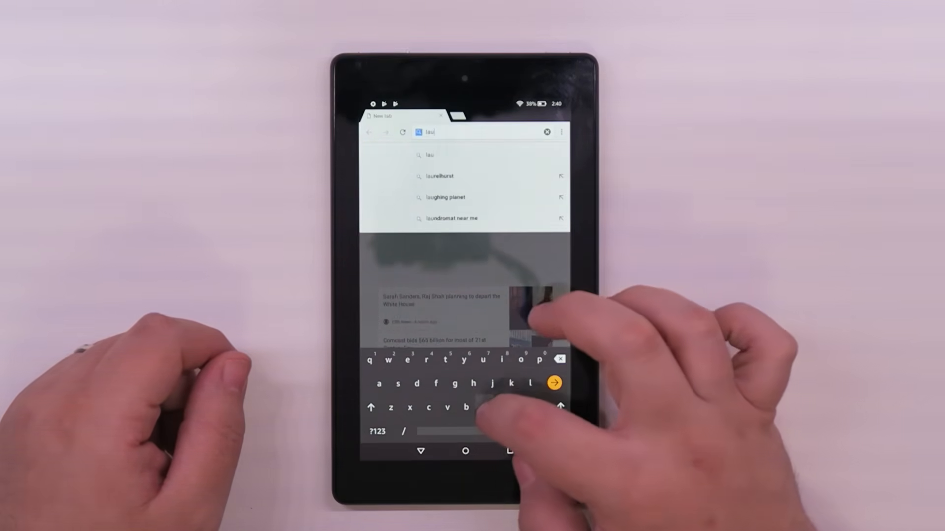
{"action": "type", "text": "nche"}
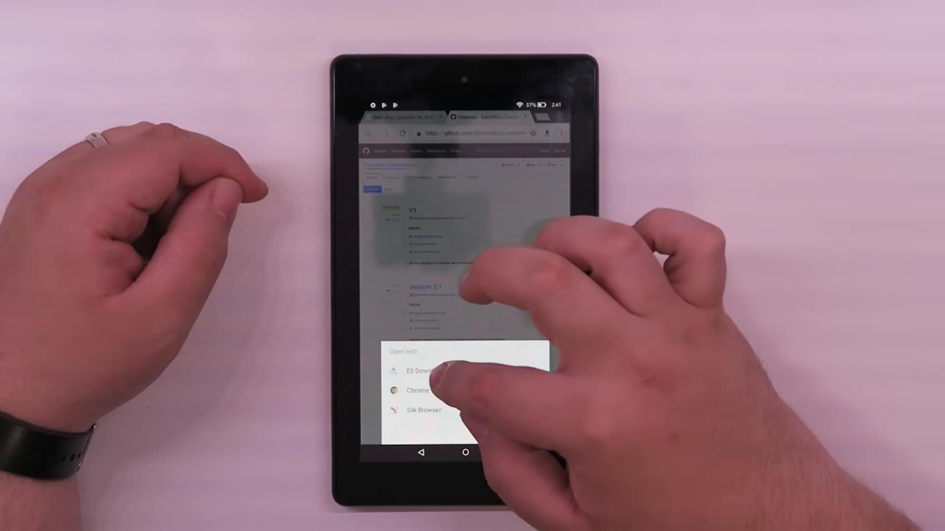
Step: Download the Launcher Hijack V3 APK, open it and start its installation
{"action": "left_click", "coordinate": [426, 370]}
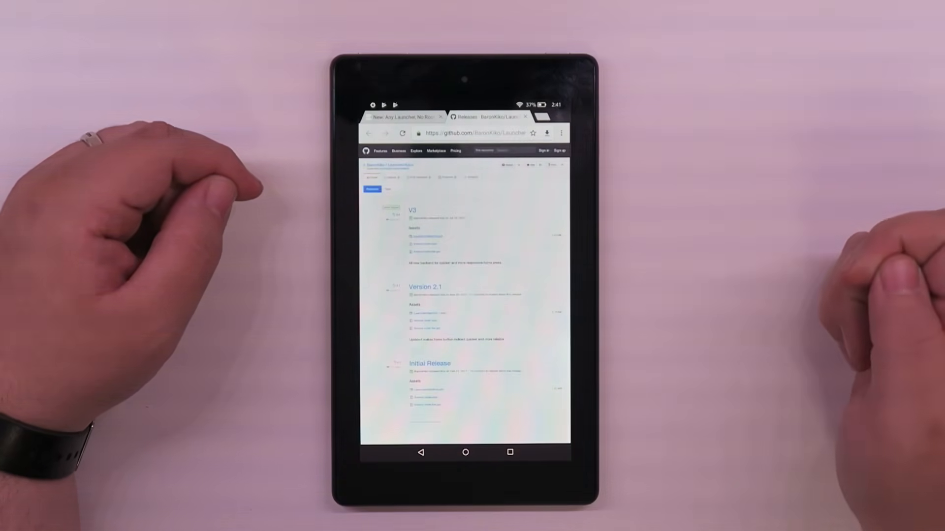
{"action": "left_click", "coordinate": [429, 236]}
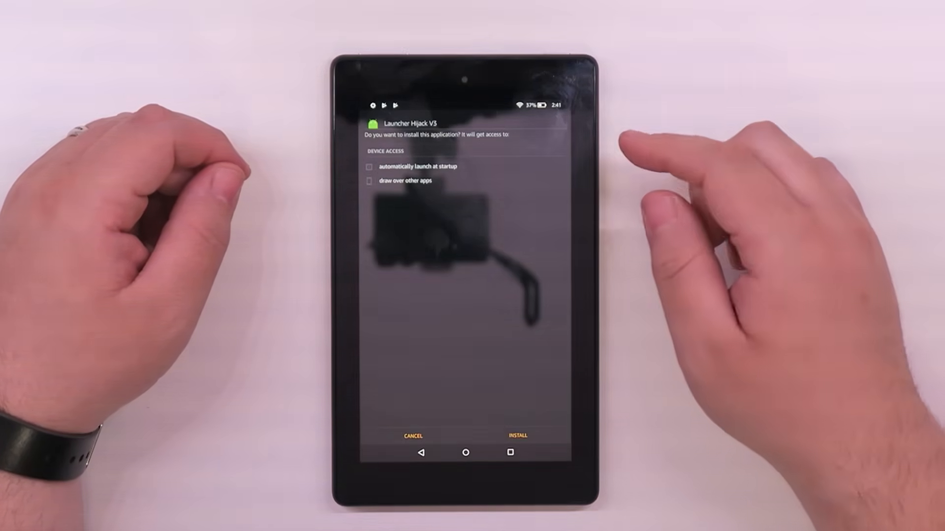
{"action": "left_click", "coordinate": [518, 435]}
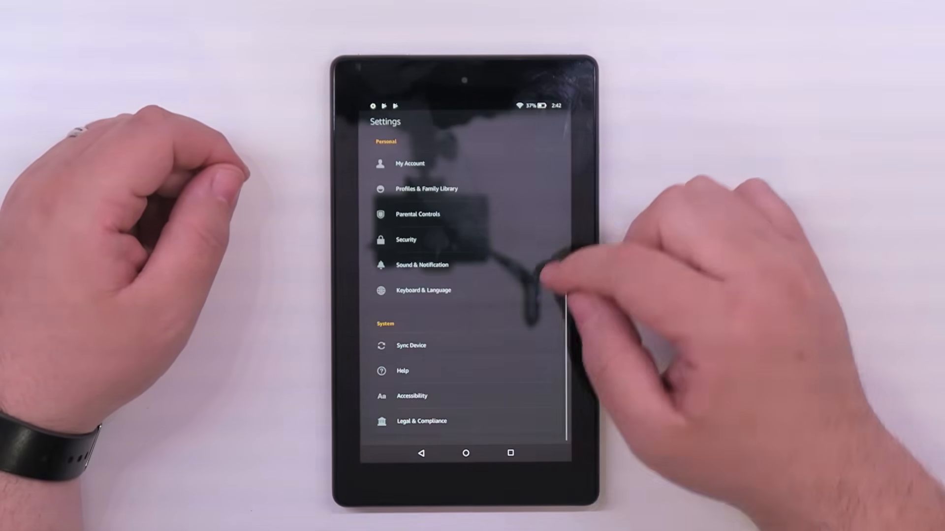
Step: Enable Nova Launcher's accessibility service, confirm OK, and open To detect home button press
{"action": "left_click", "coordinate": [411, 396]}
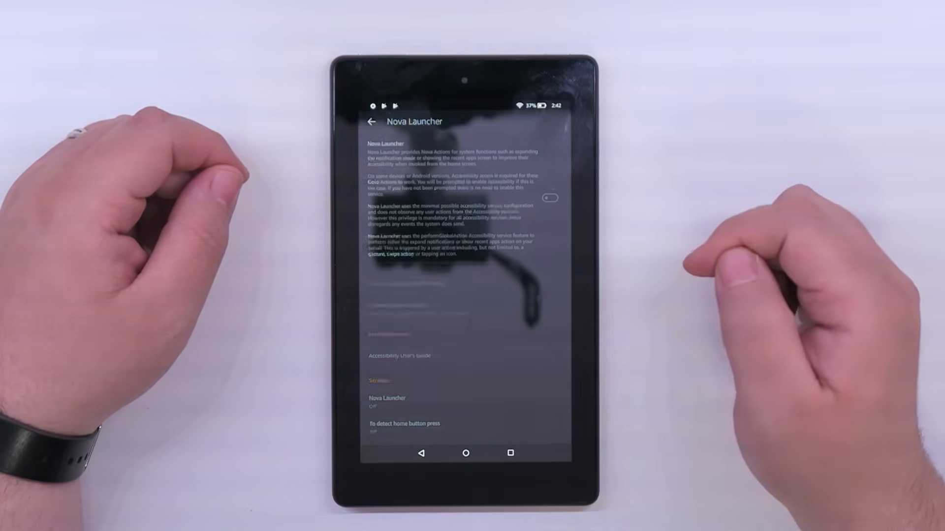
{"action": "left_click", "coordinate": [553, 196]}
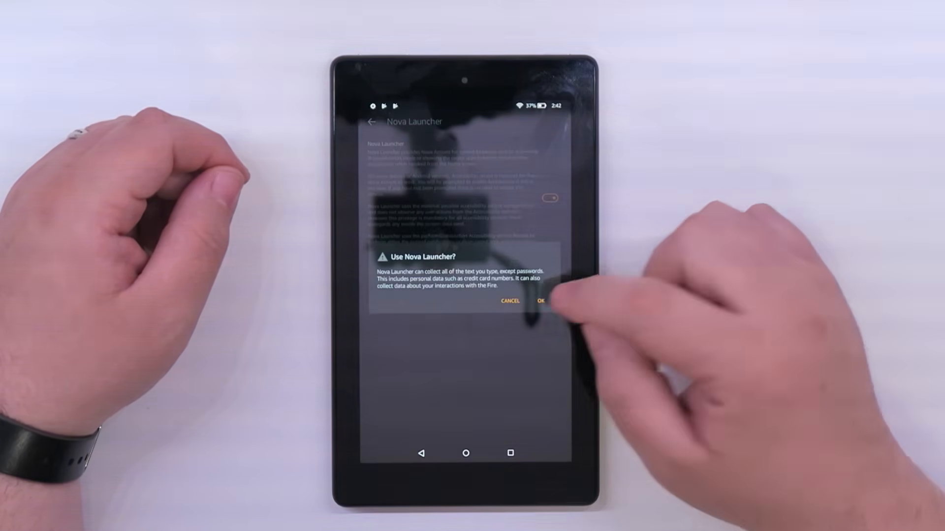
{"action": "left_click", "coordinate": [541, 301]}
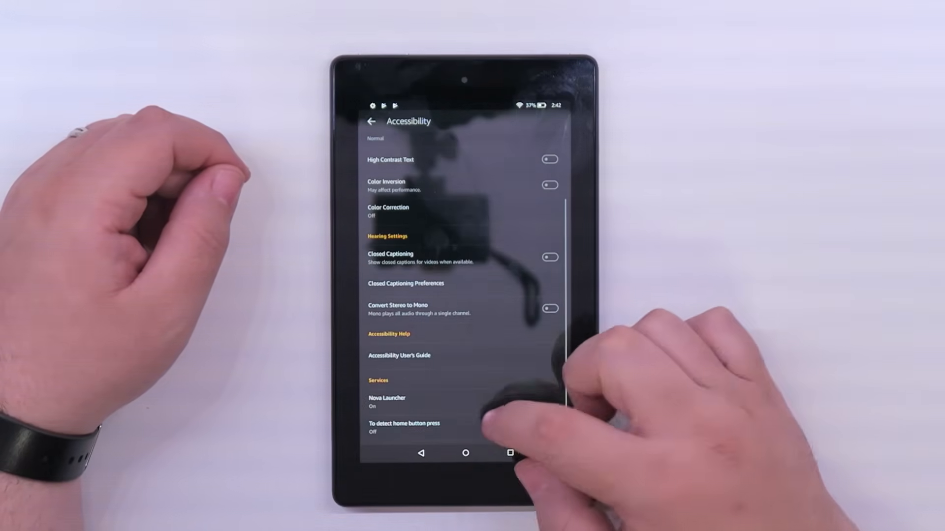
{"action": "left_click", "coordinate": [403, 427]}
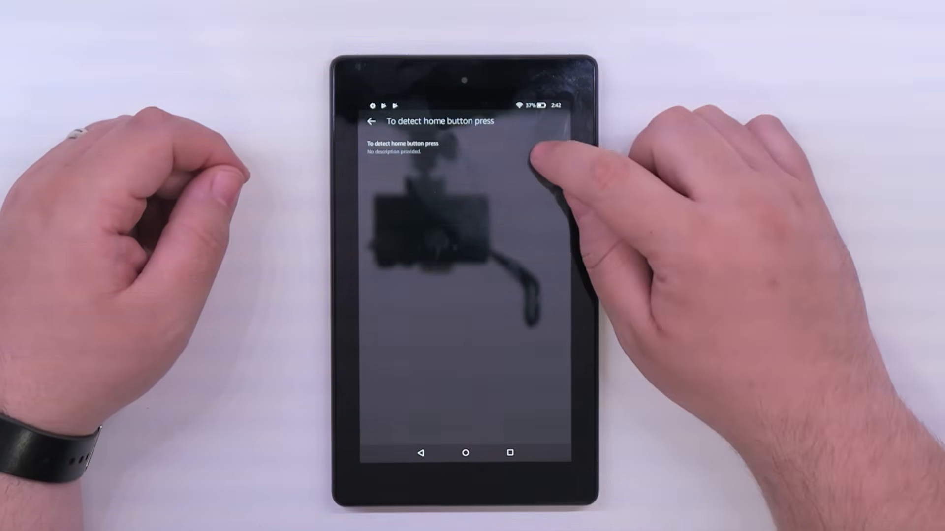